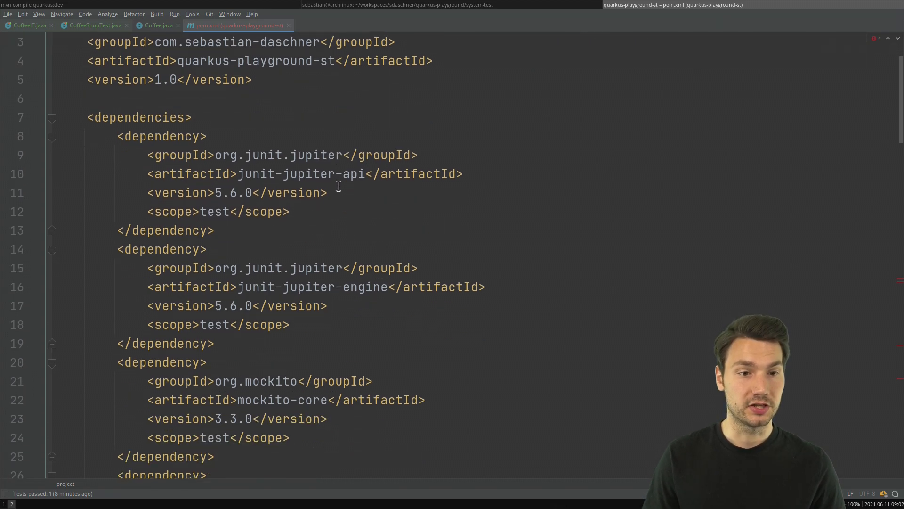
# Step: Review the top of pom.xml and glance at the CoffeeShopTest file before returning to the pom
pyautogui.scroll(-3)
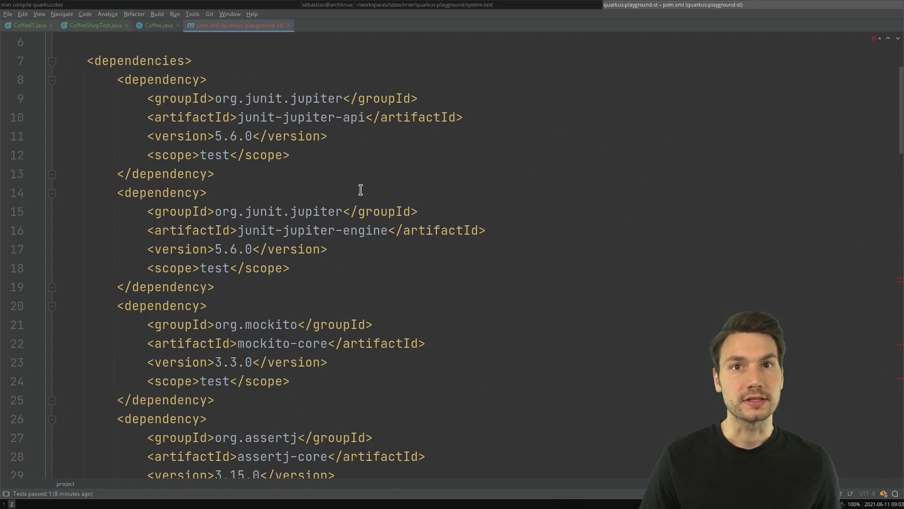
pyautogui.scroll(-3)
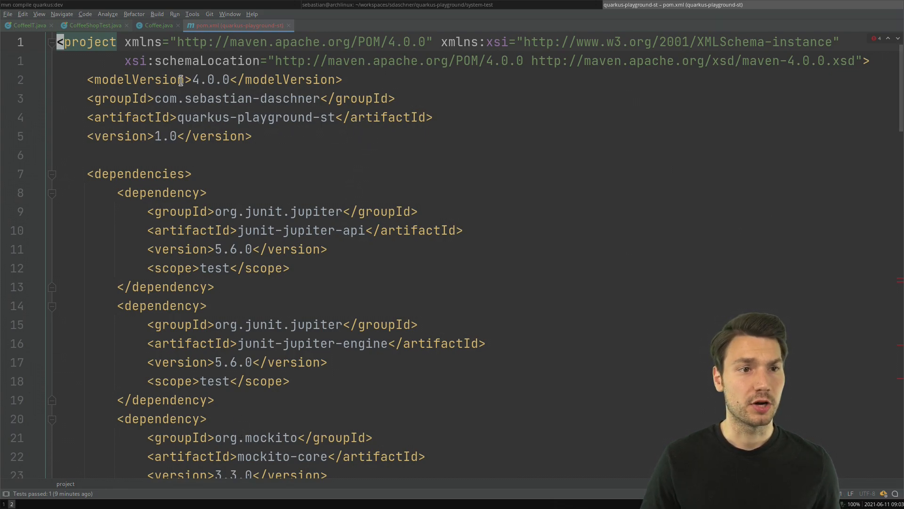
pyautogui.click(92, 25)
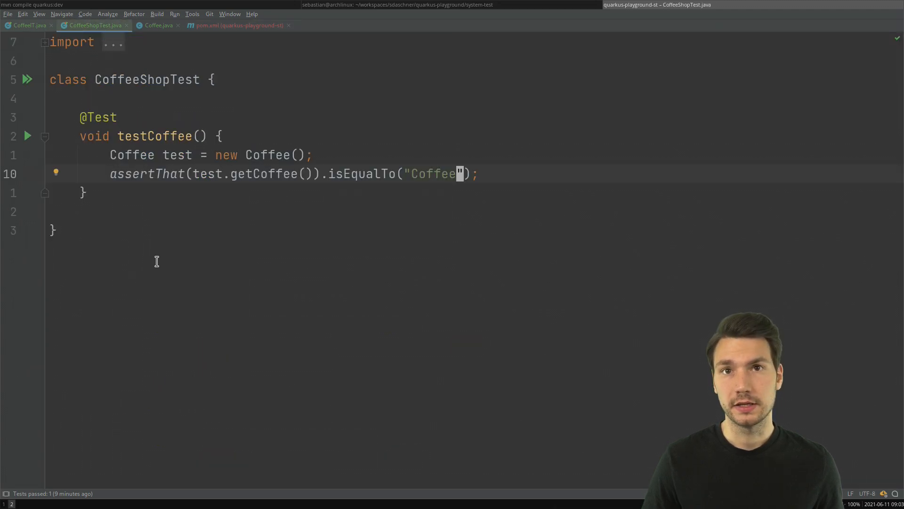
pyautogui.click(27, 25)
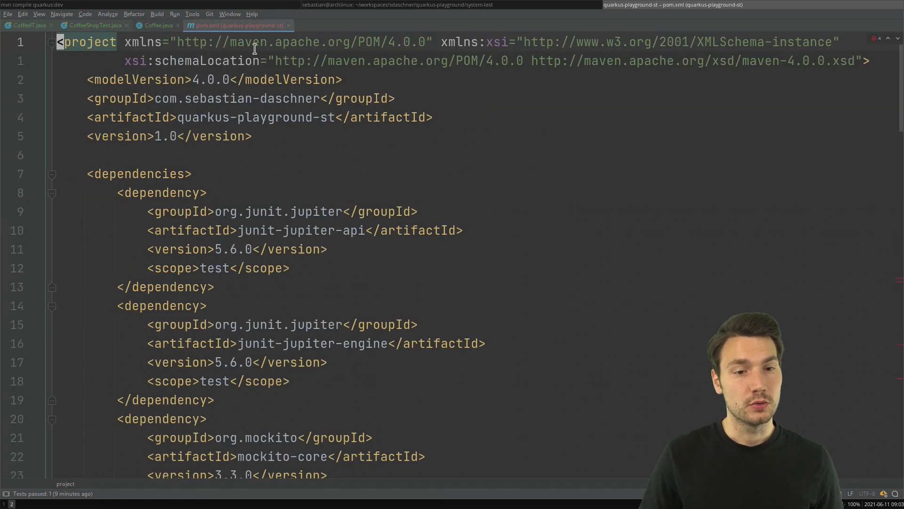
# Step: Scroll to the 'test' profile with quarkus-core and highlight the quarkus-maven-plugin block
pyautogui.scroll(-3)
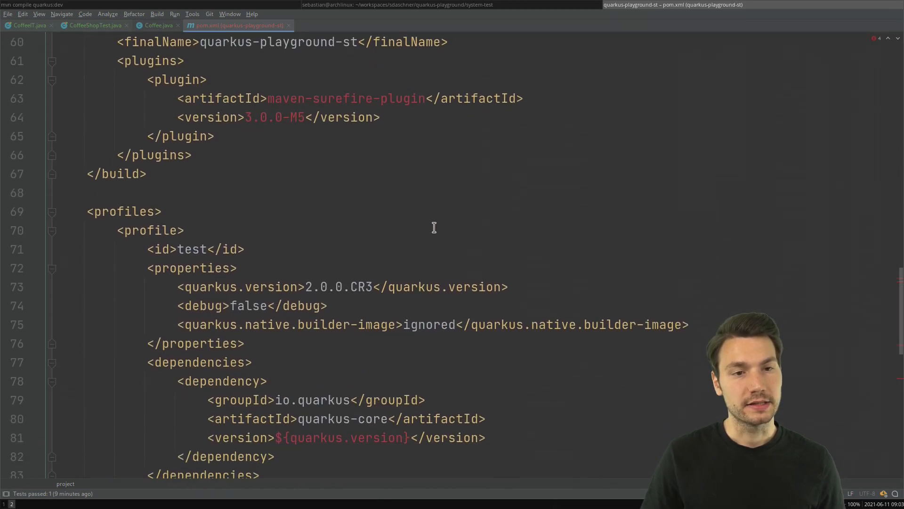
pyautogui.scroll(-3)
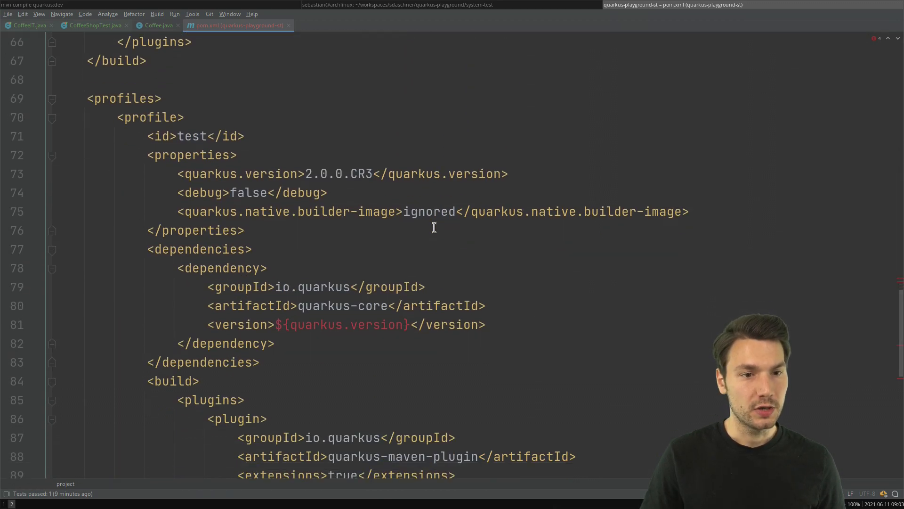
pyautogui.scroll(-3)
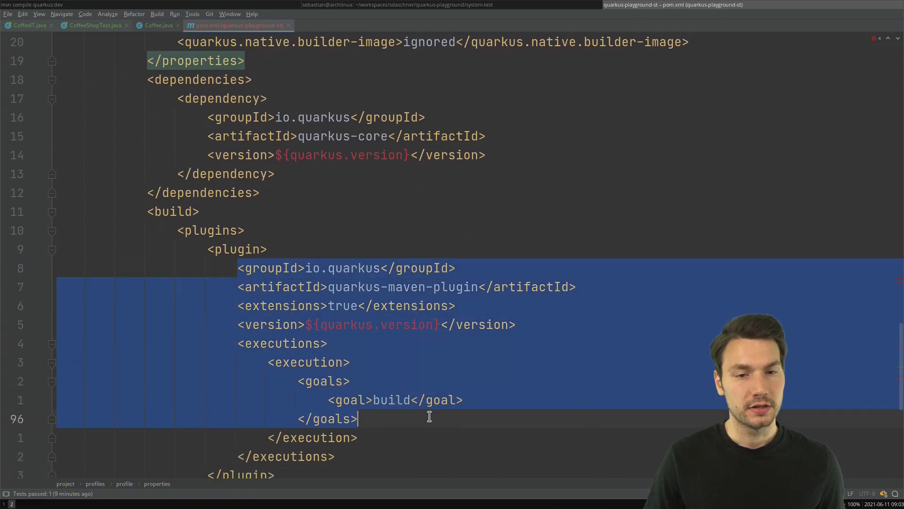
pyautogui.scroll(-3)
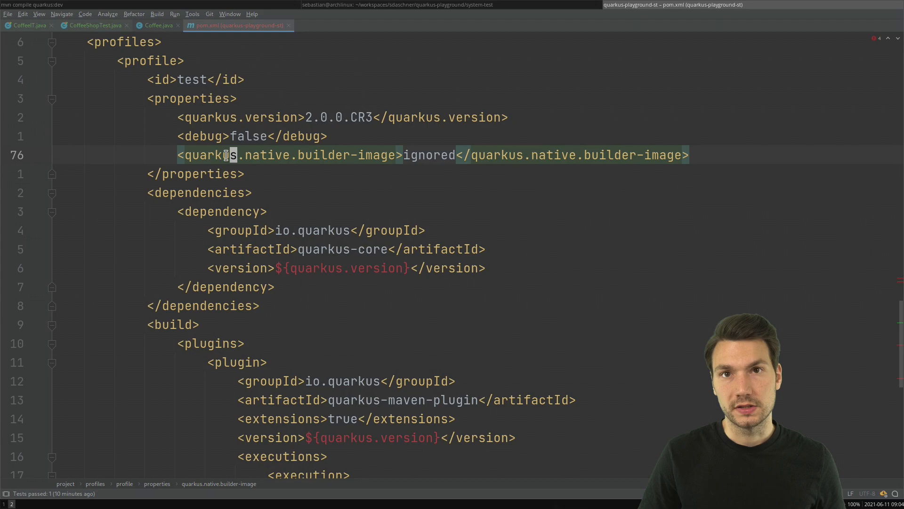
pyautogui.moveTo(207, 154); pyautogui.dragTo(421, 155)
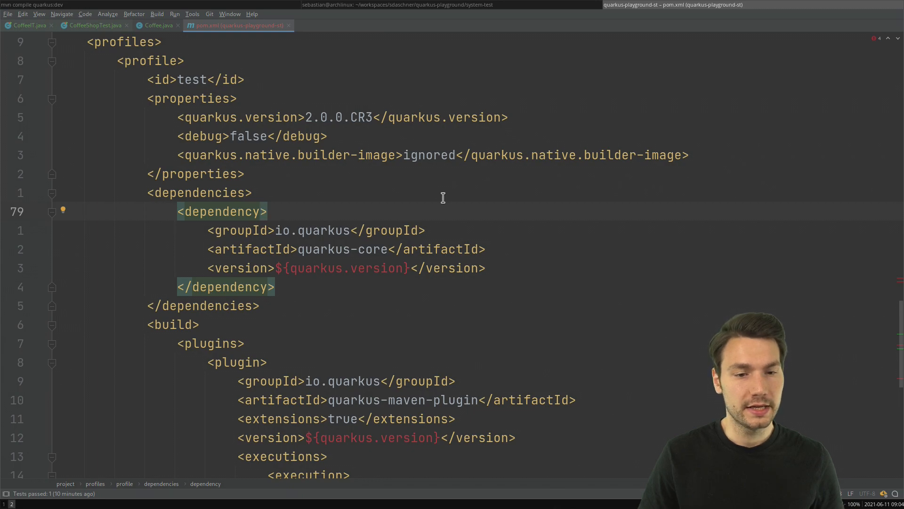
pyautogui.scroll(-3)
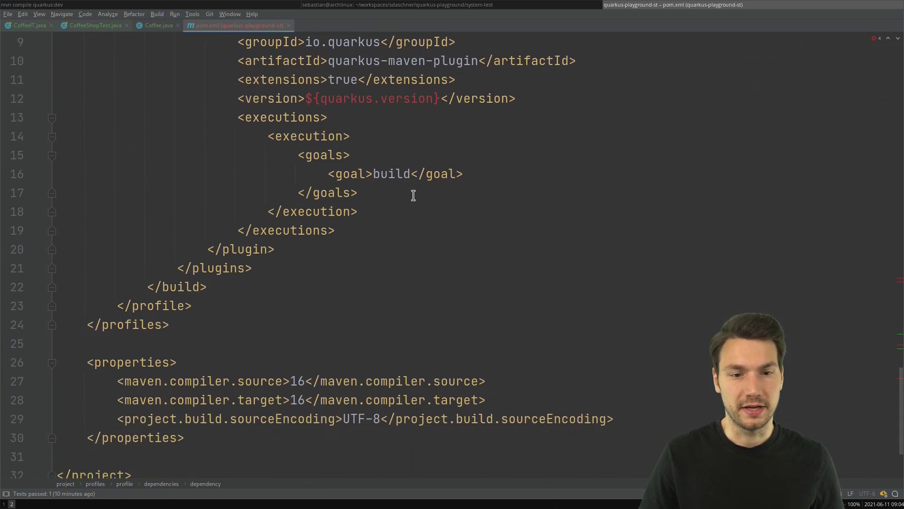
pyautogui.scroll(3)
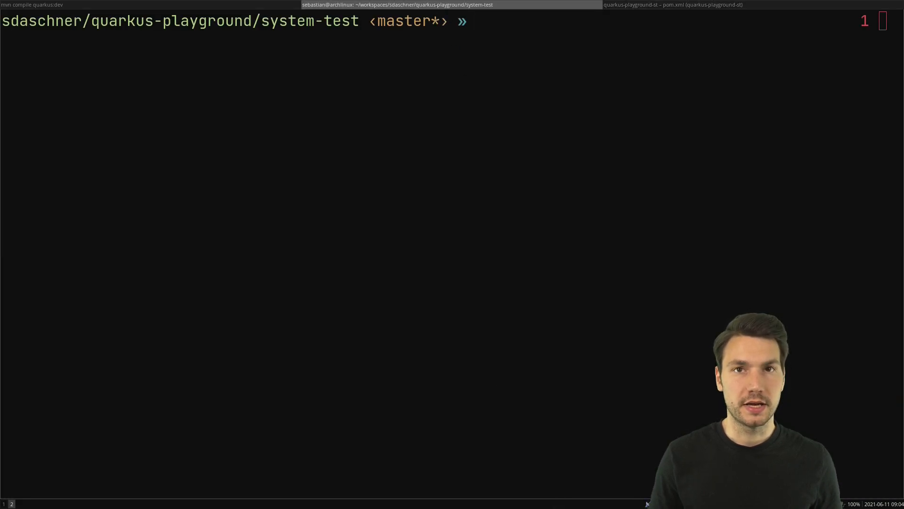
# Step: Run mvn quarkus:dev -Ptest and resume continuous testing with r
pyautogui.write('mvn quarkus:')
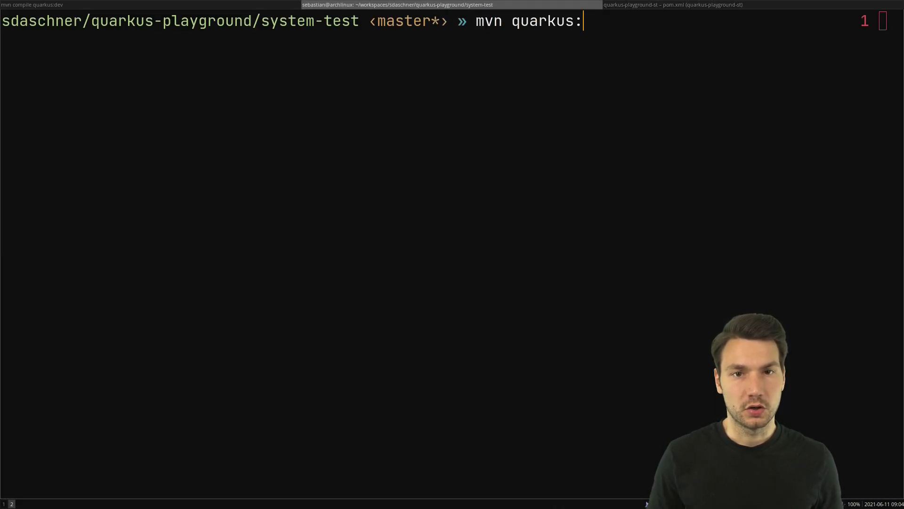
pyautogui.write('dev -P')
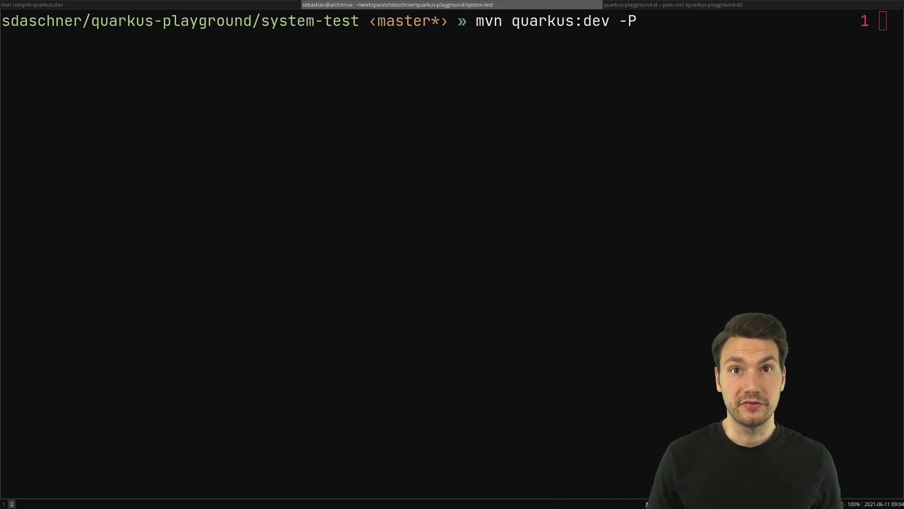
pyautogui.write('test')
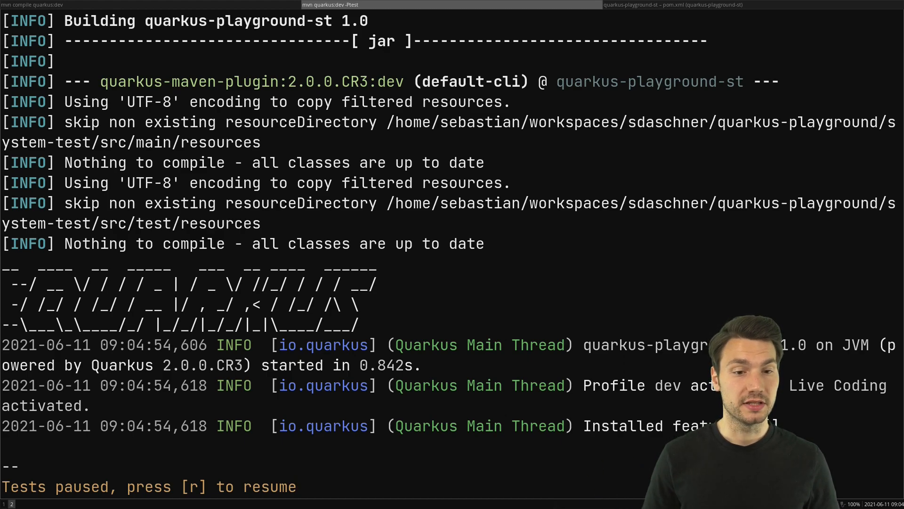
pyautogui.press('r')
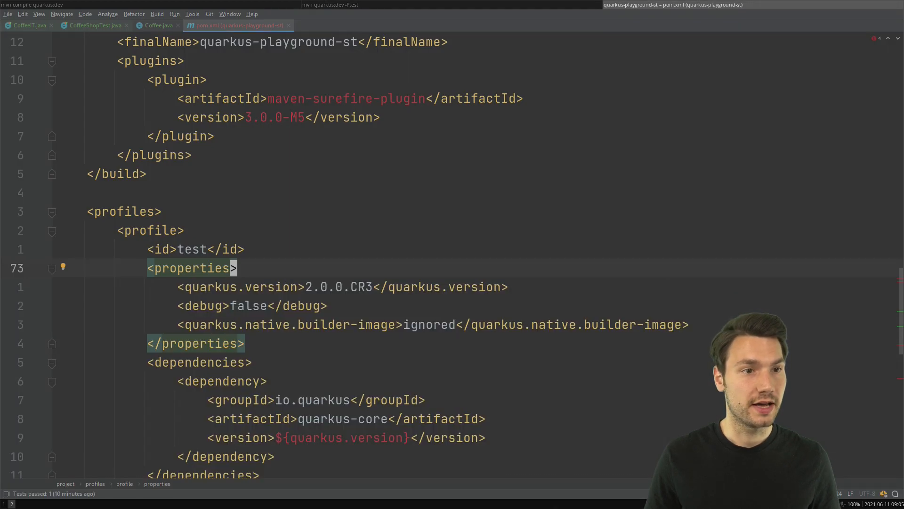
# Step: Place the cursor in the expected "Coffee" string of the CoffeeShopTest assertion
pyautogui.click(93, 25)
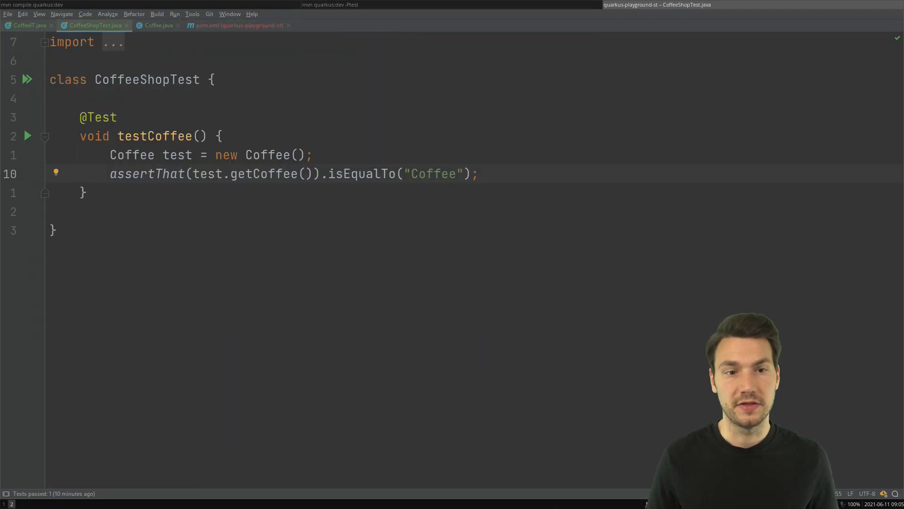
pyautogui.click(303, 154)
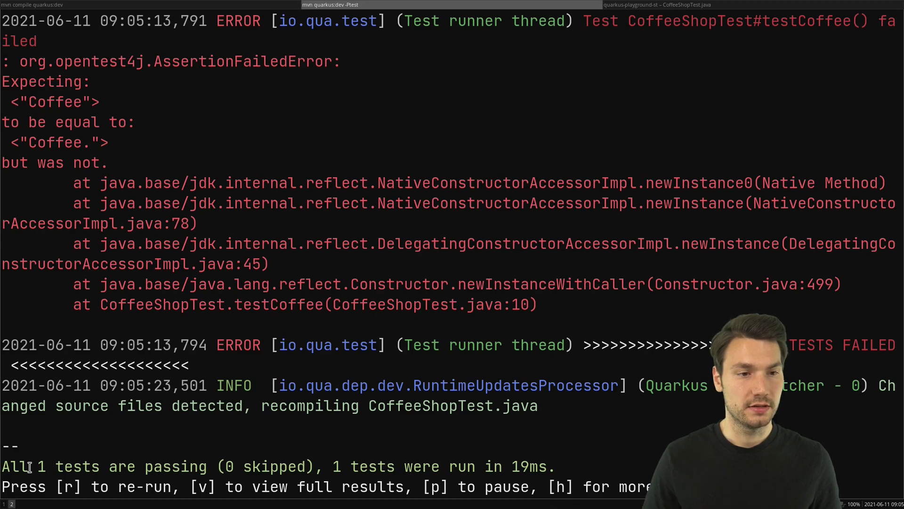
# Step: Highlight the test failure output and quit the Quarkus dev mode session
pyautogui.moveTo(34, 466); pyautogui.dragTo(297, 466)
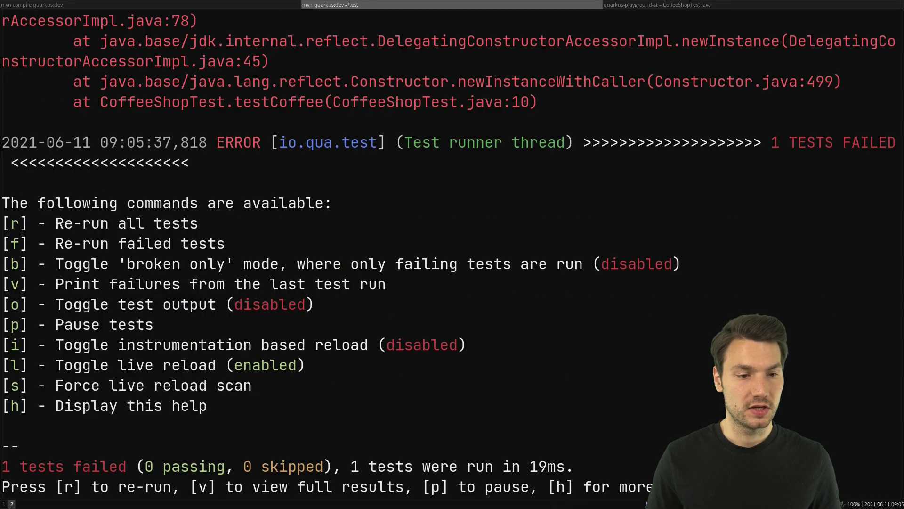
pyautogui.press('r')
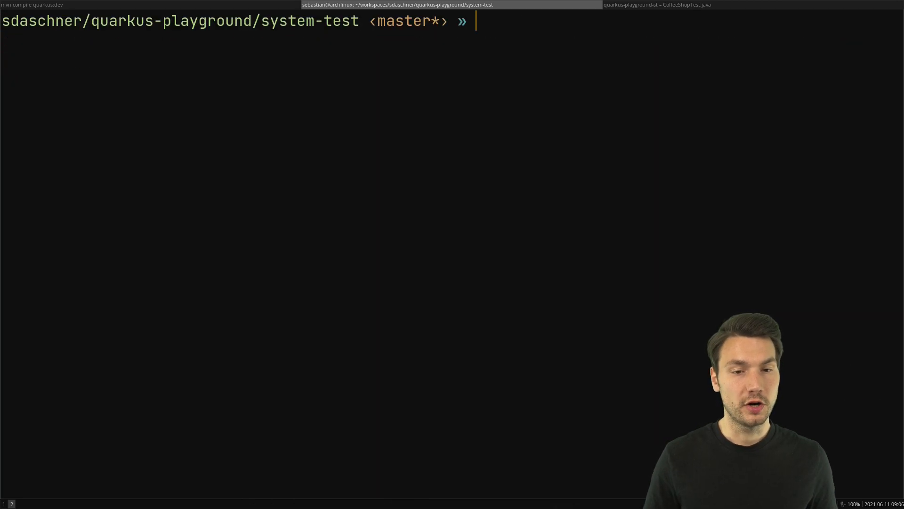
# Step: Run mvn quarkus:dev -Ptest -Dquarkus.test.exclude-pattern='' and resume continuous testing
pyautogui.write('mvn quarkus:dev -Ptest -D')
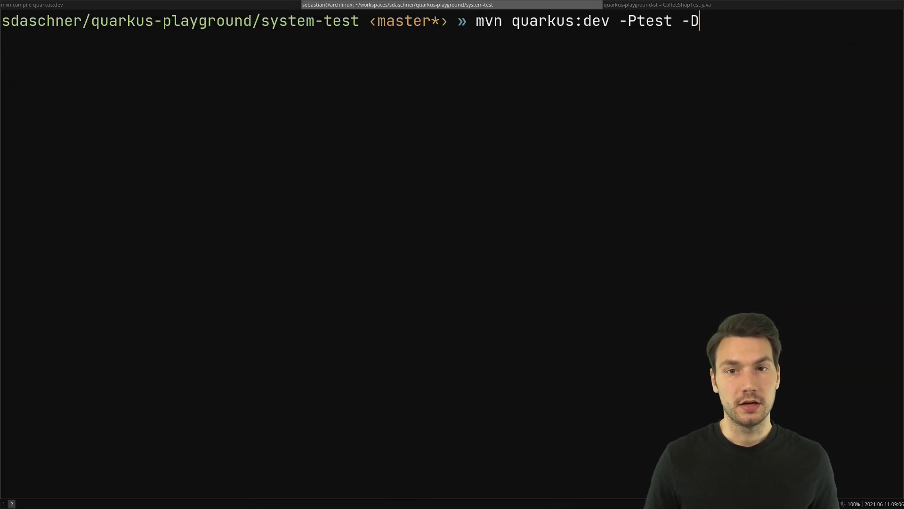
pyautogui.write('quarkus.test.exc')
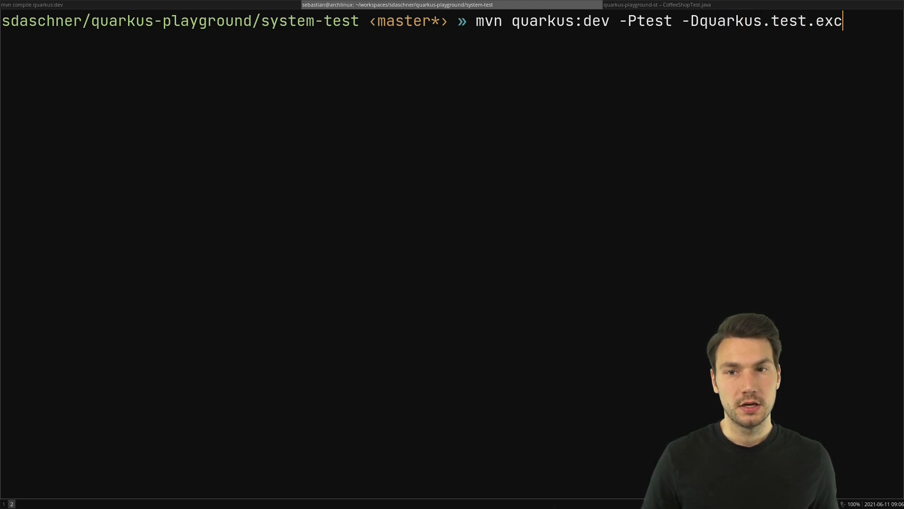
pyautogui.write('lude-pattern=')
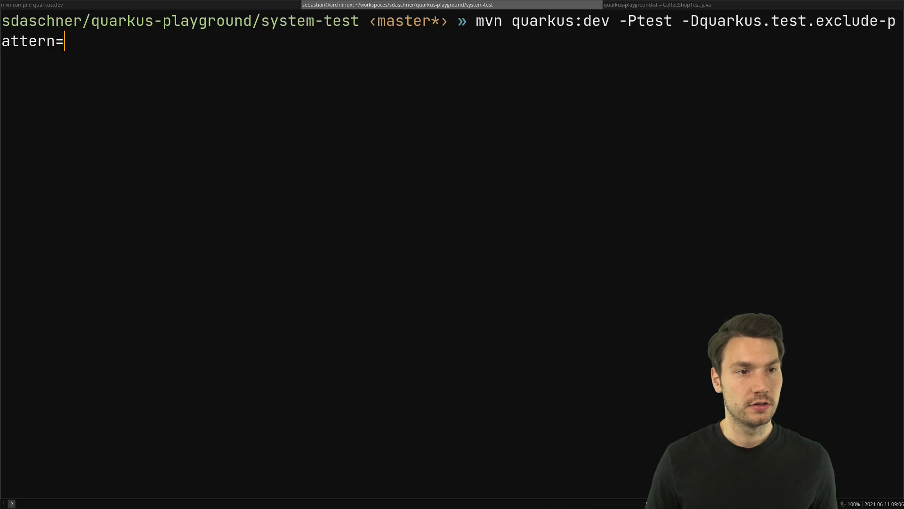
pyautogui.write("''")
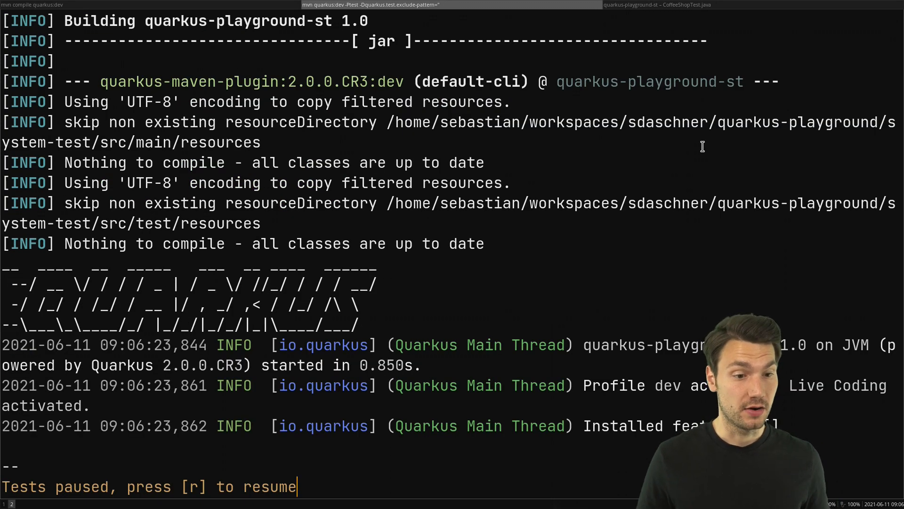
pyautogui.press('r')
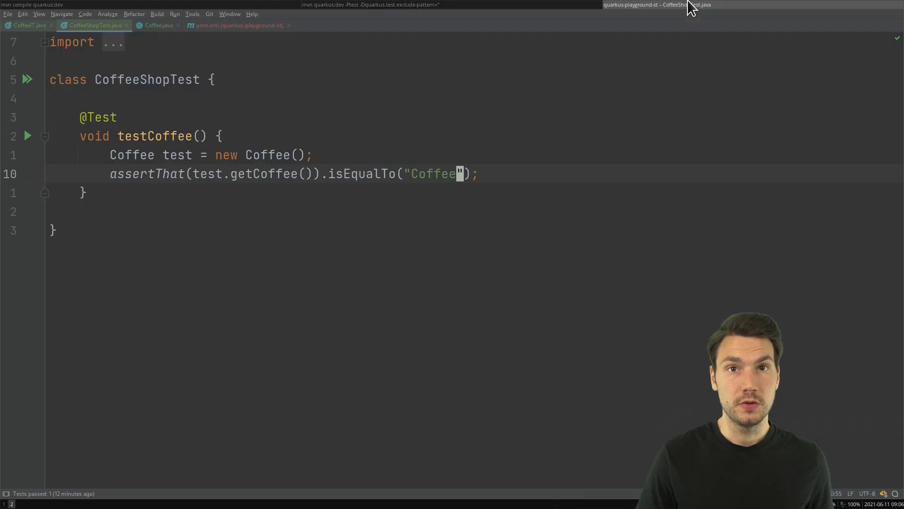
# Step: Leave the CoffeeShopTest editor for a new terminal tab in the home directory
pyautogui.click(27, 26)
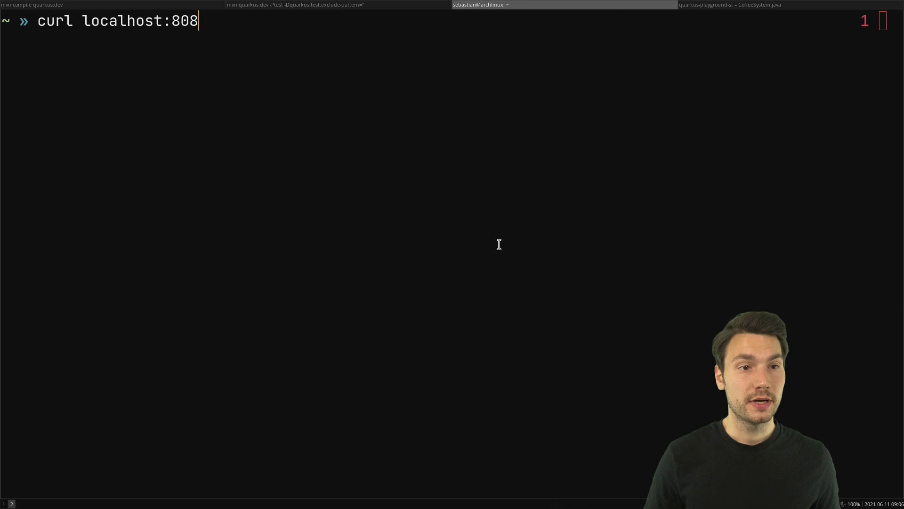
# Step: Run curl localhost:8080/coffee ; echo, getting "Coffee.", and return to the IntelliJ window
pyautogui.write('0/coffee')
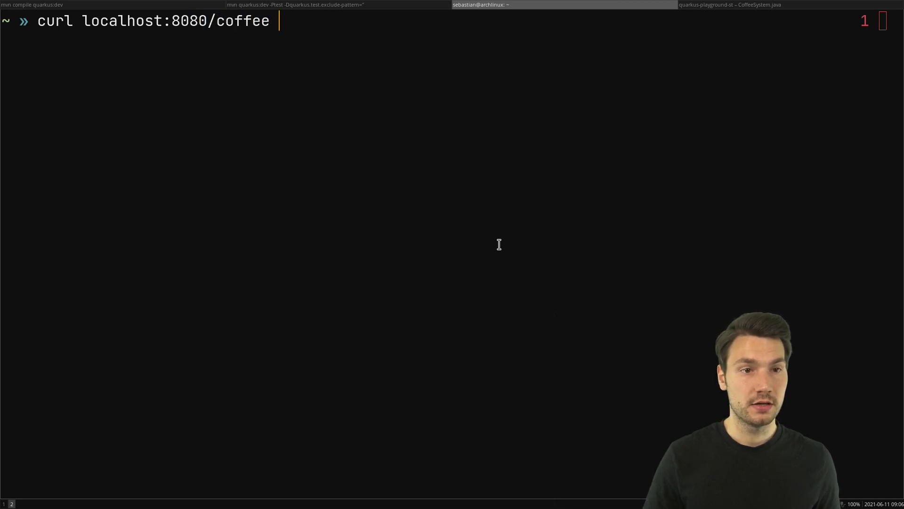
pyautogui.write('; echo')
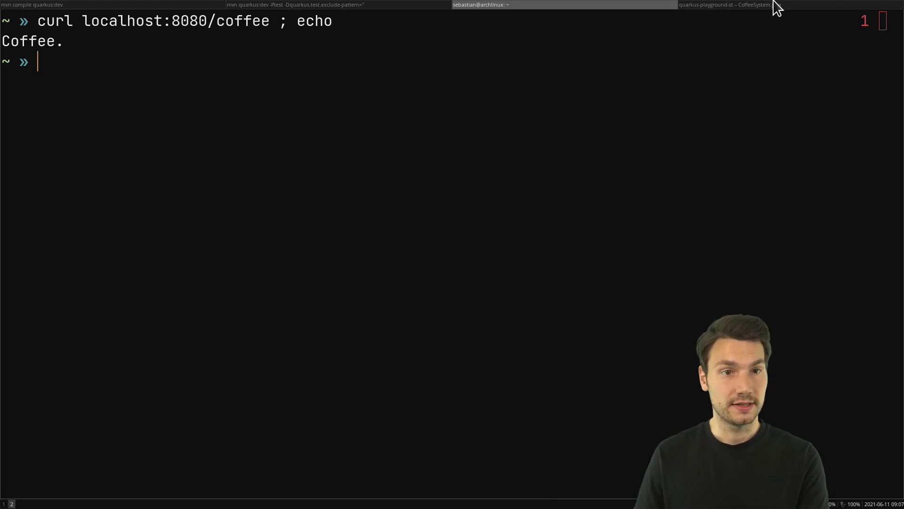
pyautogui.click(725, 5)
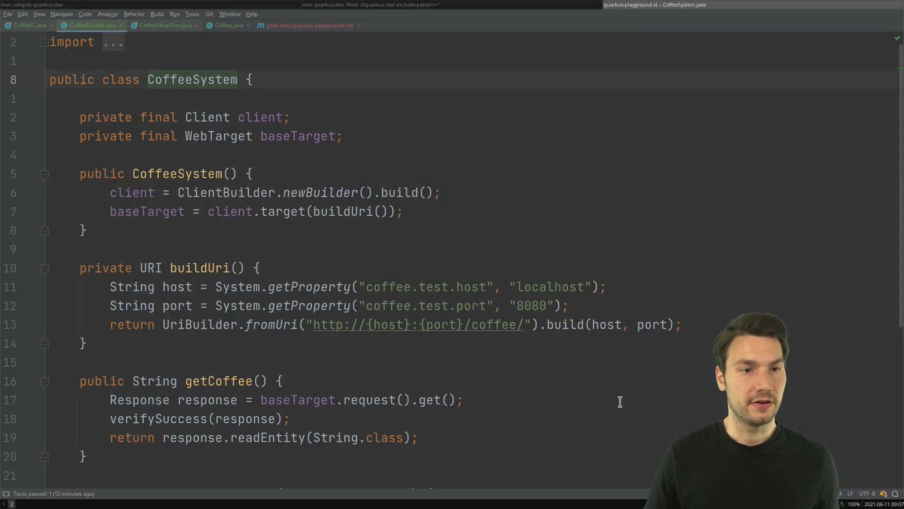
# Step: Switch to the dev mode output and highlight the failing CoffeeIT#testHello test
pyautogui.click(26, 25)
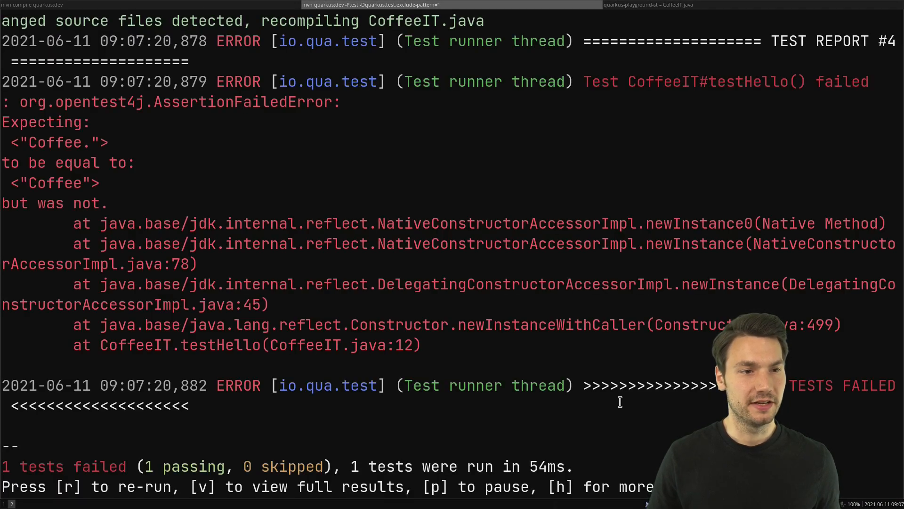
pyautogui.doubleClick(708, 81)
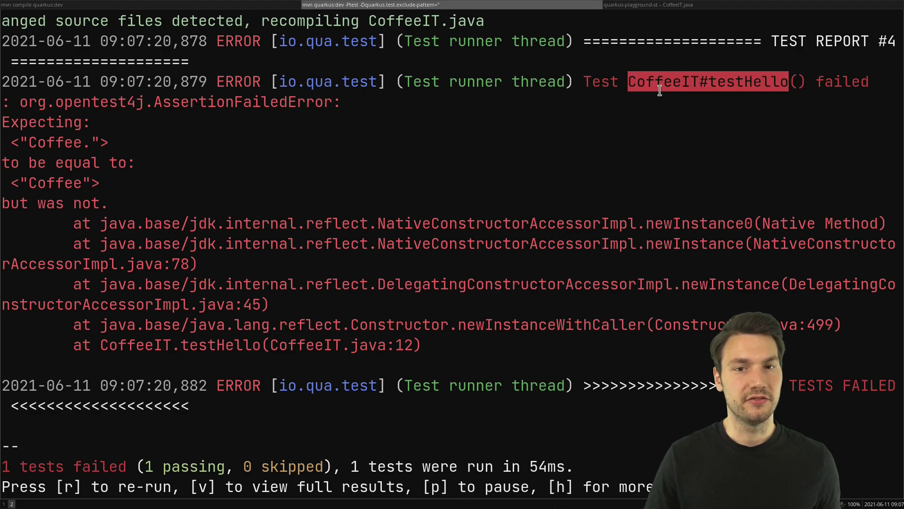